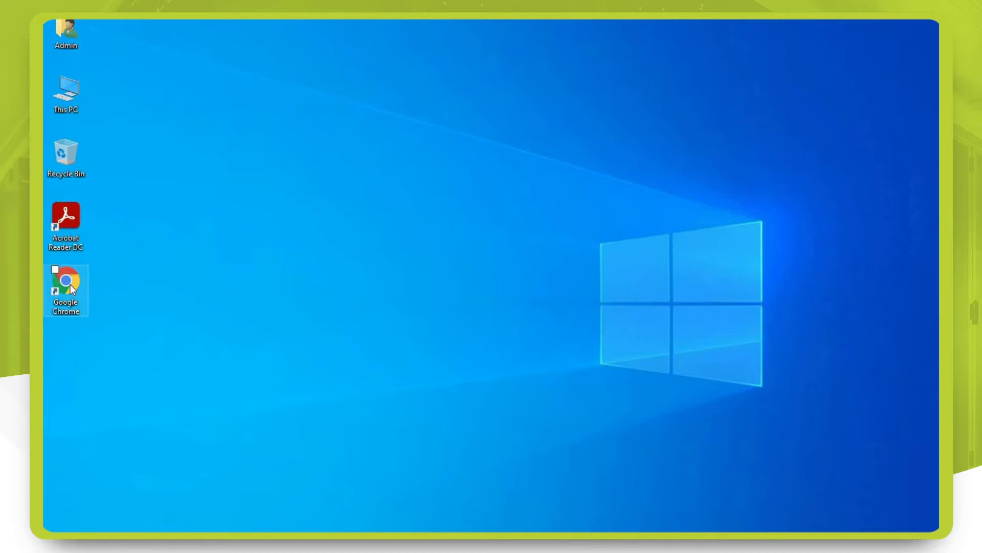
Step: Launch Google Chrome from its desktop shortcut
double_click(66, 290)
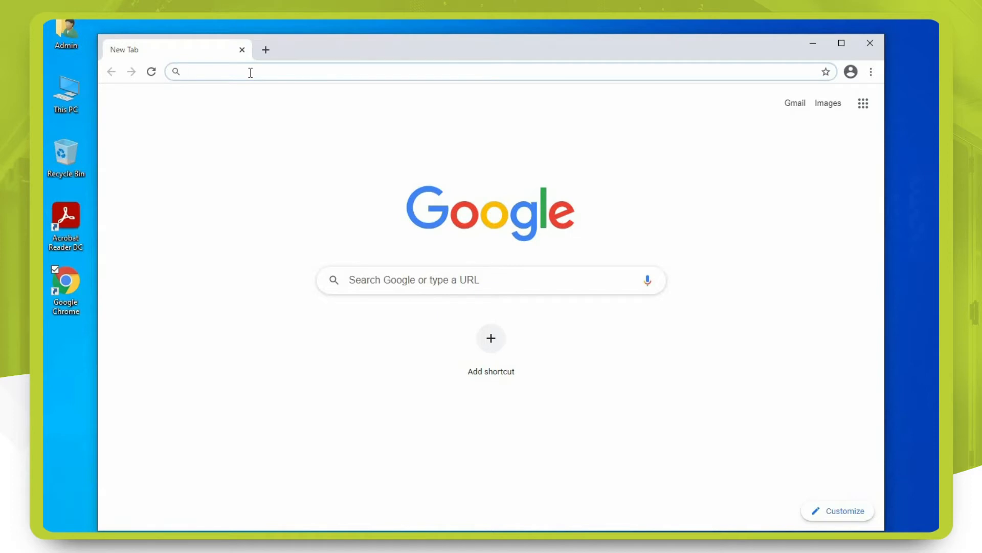
Step: Navigate to horizon.infiniwiz.com in the address bar
type("horizon.infiniwiz.com")
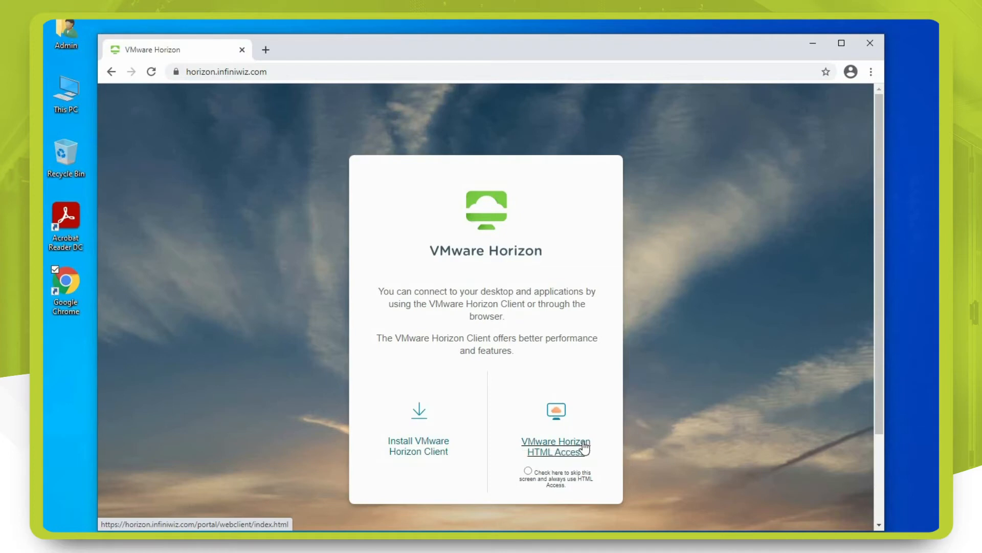
Step: Choose HTML Access and sign in as testuser to reach the desktop launch page
left_click(554, 446)
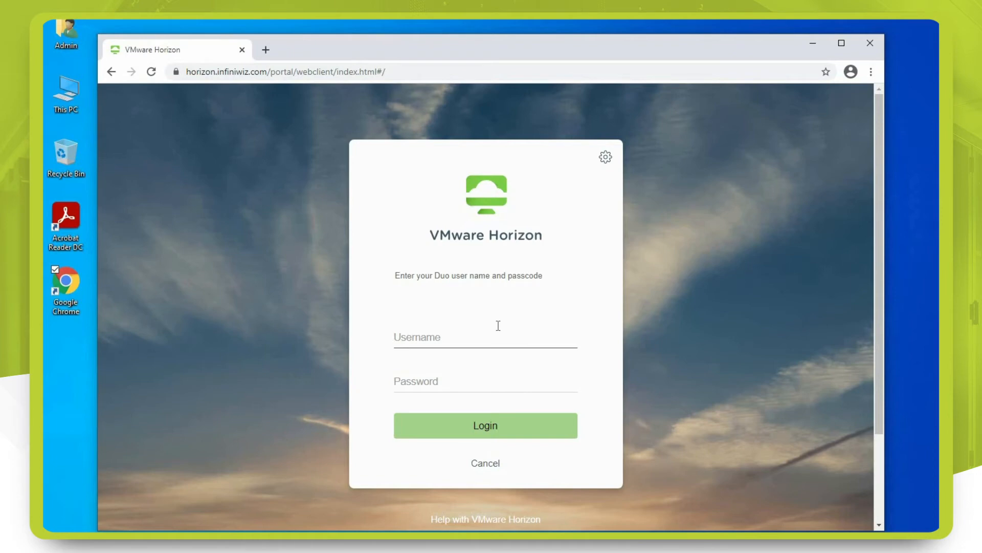
type("testuser")
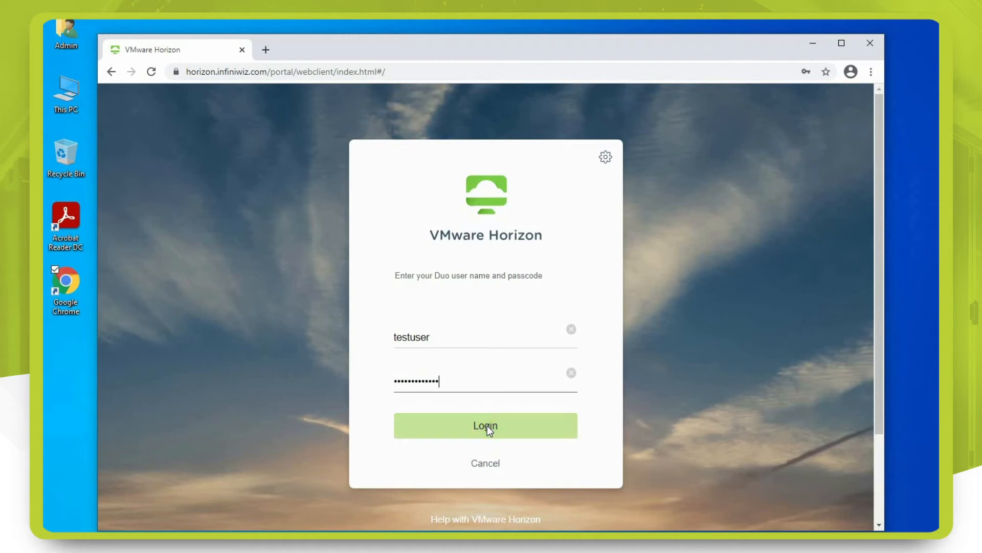
left_click(485, 426)
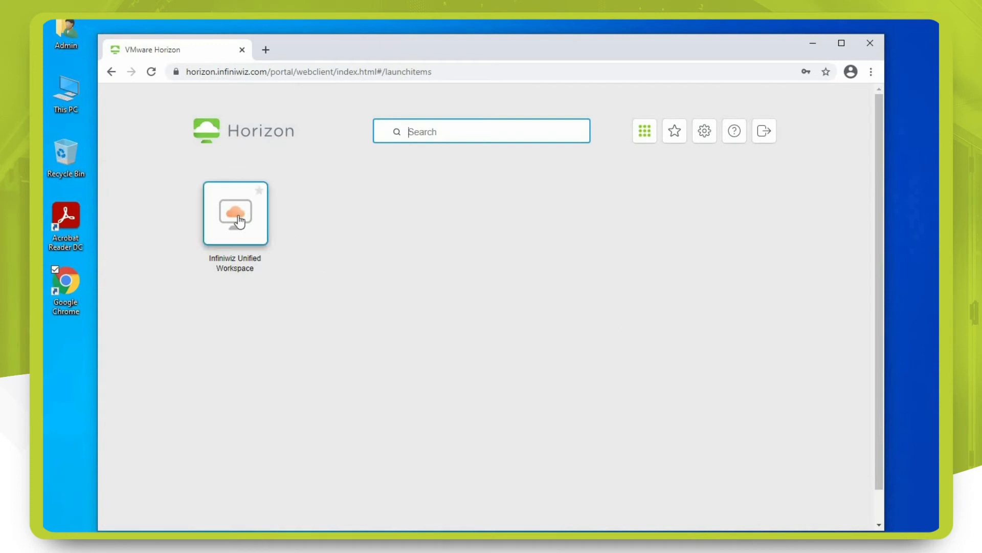
mouse_move(247, 219)
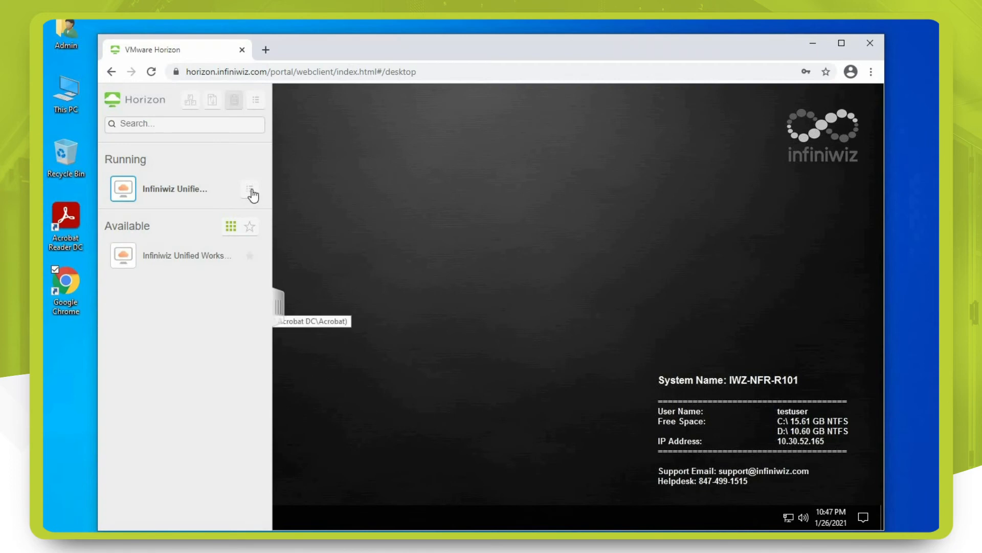
Step: Choose Log off from the running Infiniwiz Unified Workspace session's action menu
left_click(249, 189)
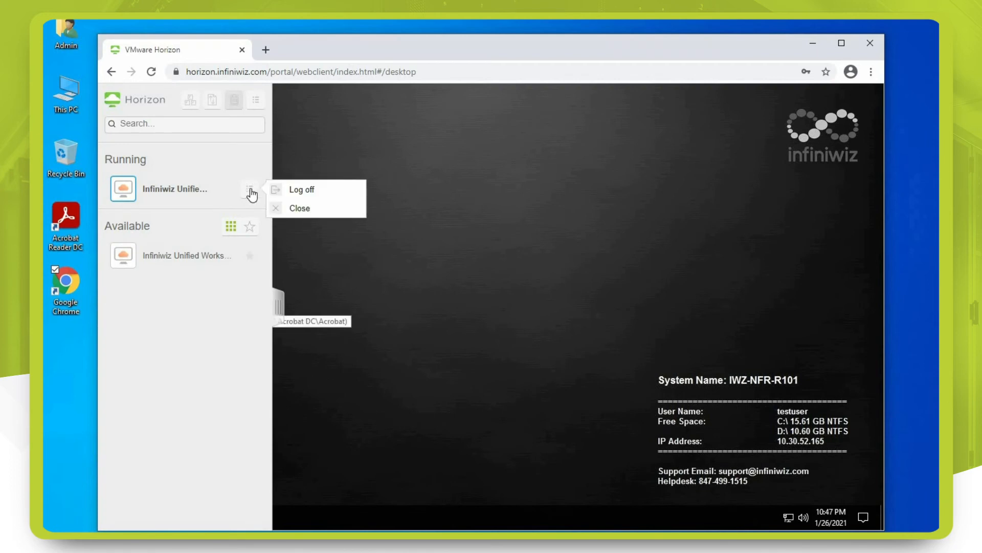
left_click(301, 189)
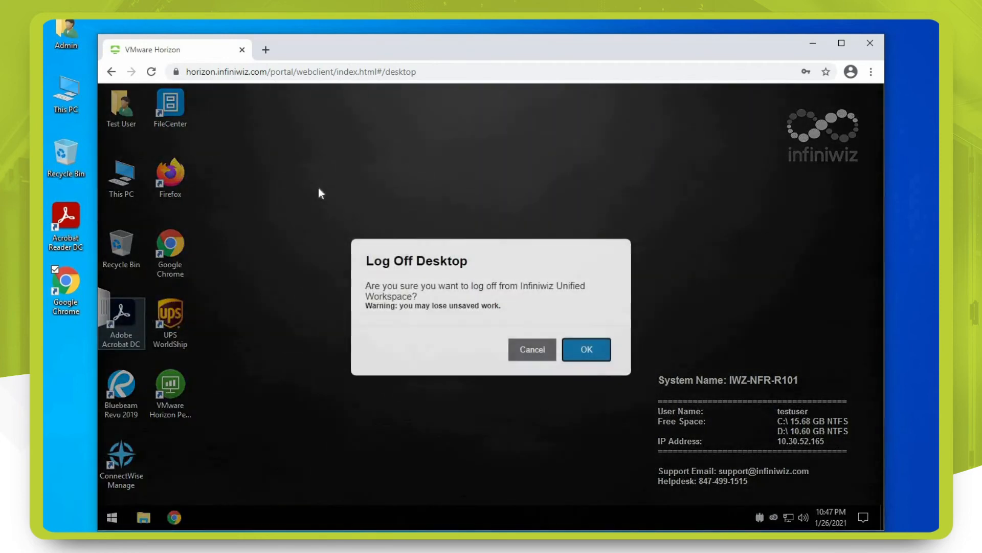